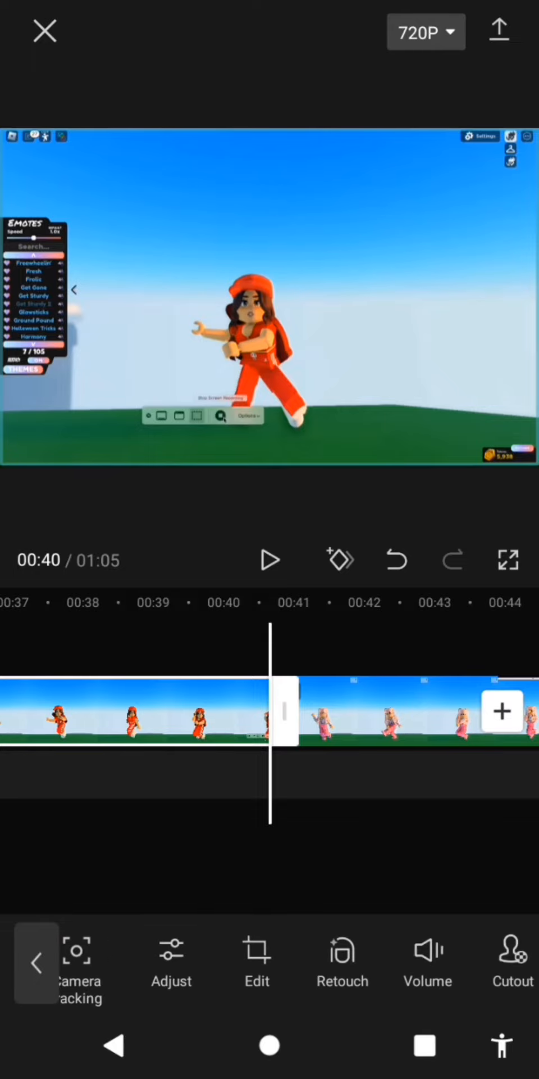
Move the orange-avatar clip onto the overlay track beneath the pink-avatar clip
scroll("left", 3)
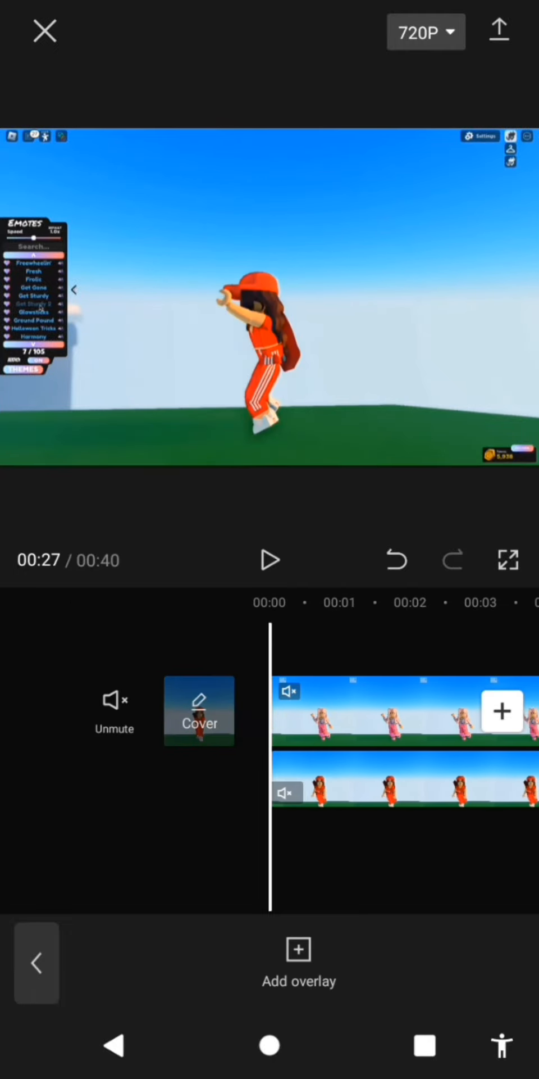
left_click(395, 559)
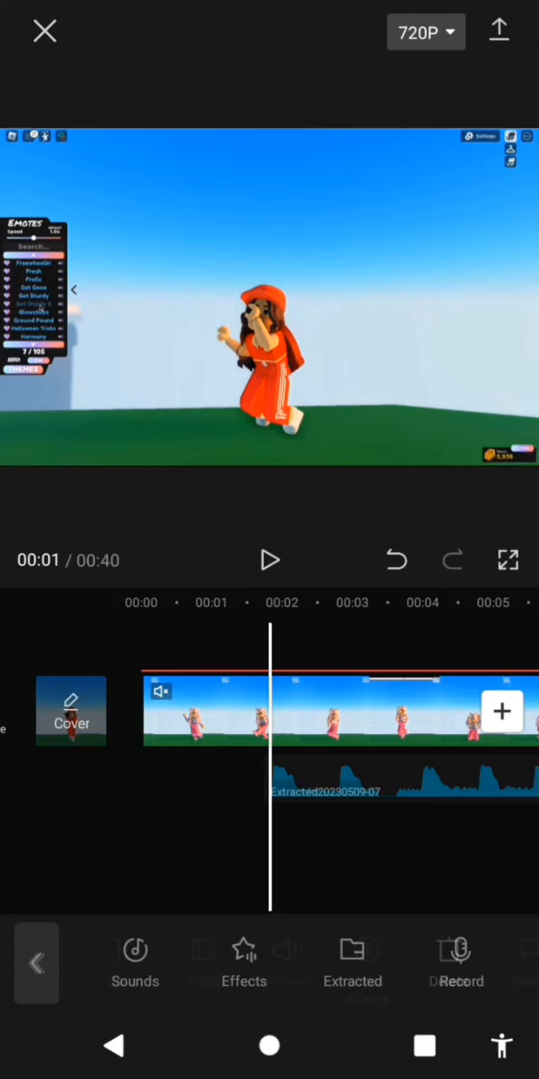
Add the clip's extracted sound as an audio track and play the edit to check it
left_click(405, 784)
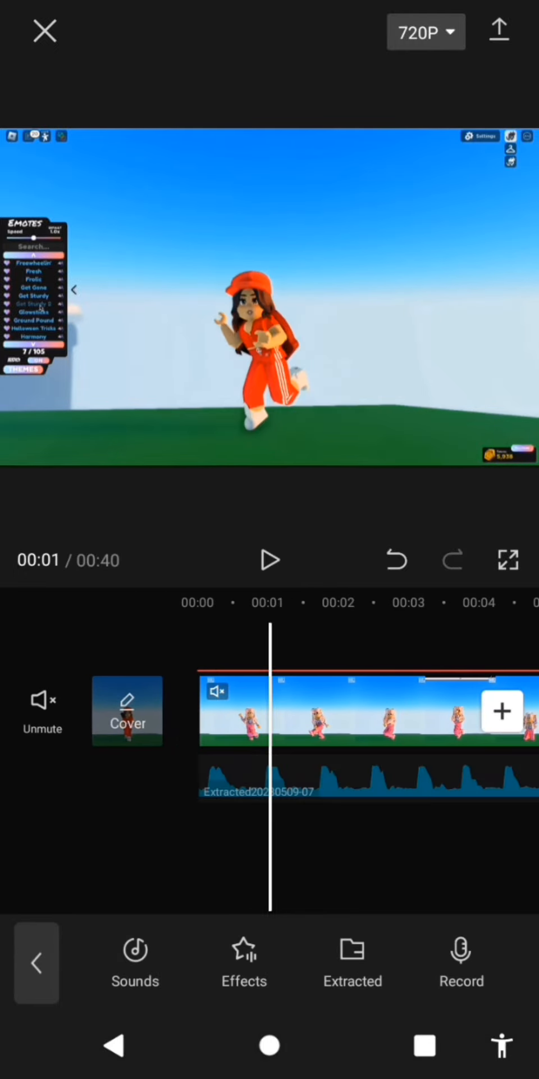
left_click(269, 560)
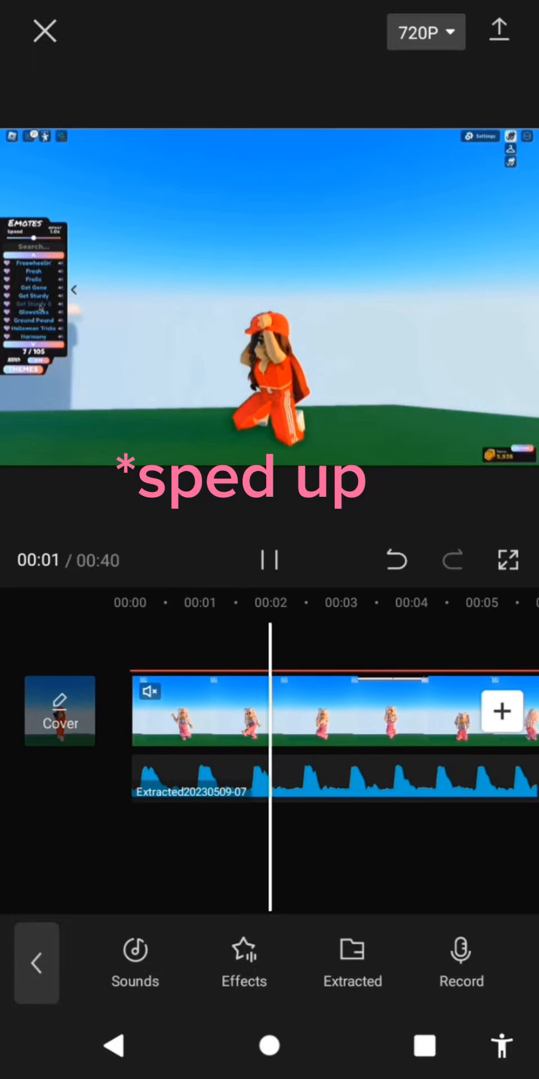
left_click(36, 961)
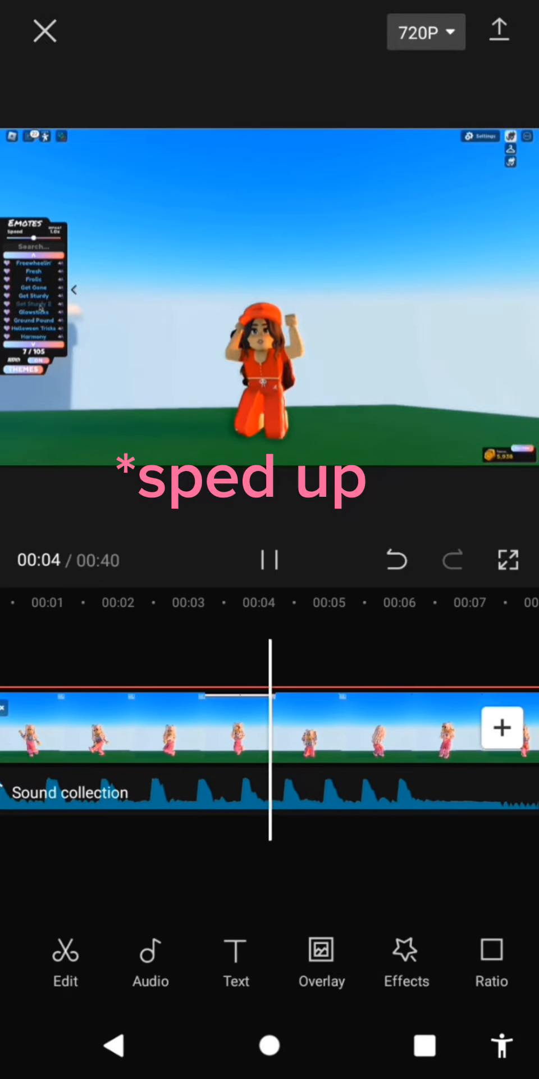
left_click(322, 962)
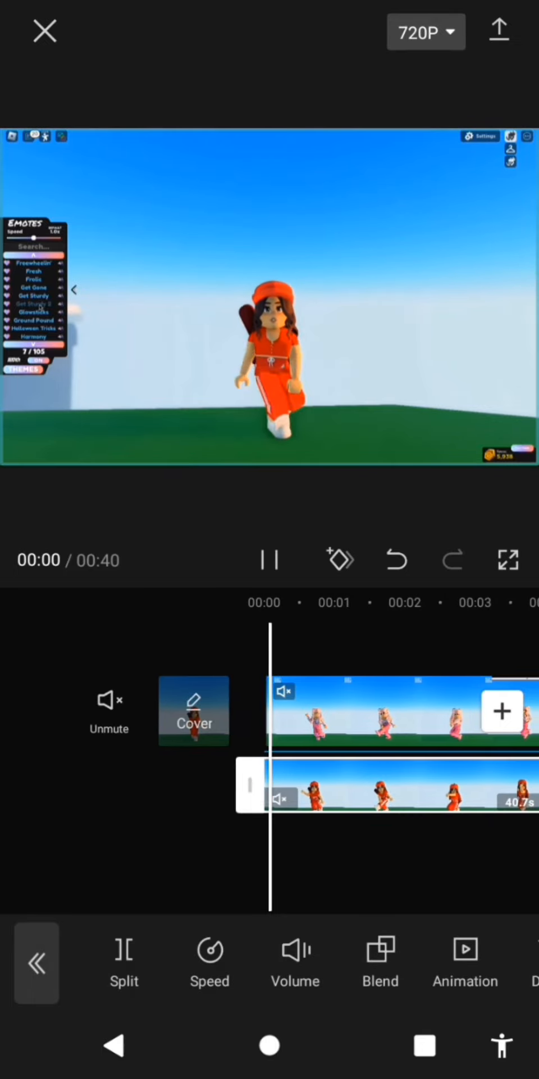
Split the orange-avatar overlay on the beats and shorten the edit to 9 seconds
left_click(269, 559)
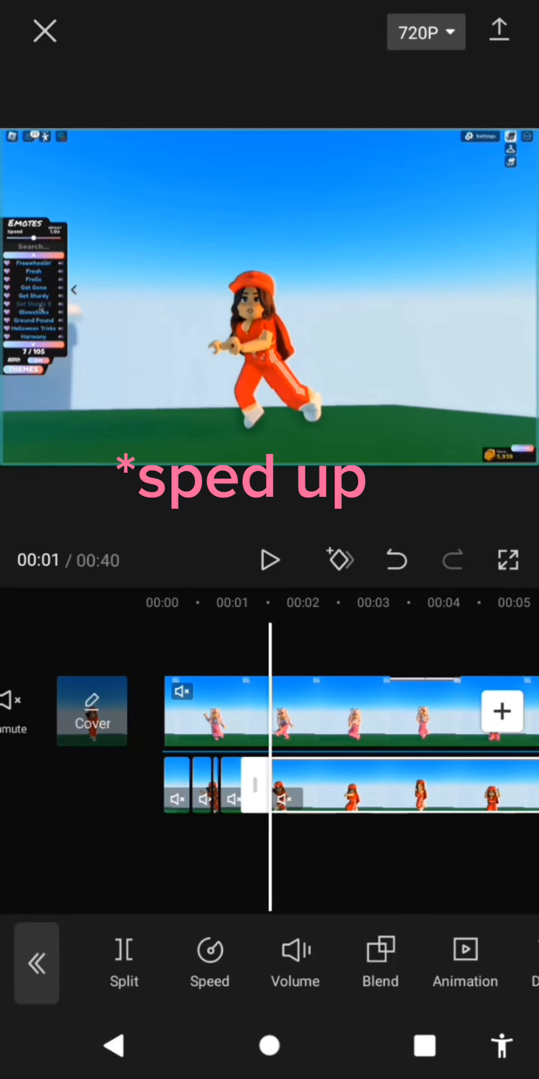
left_click(270, 559)
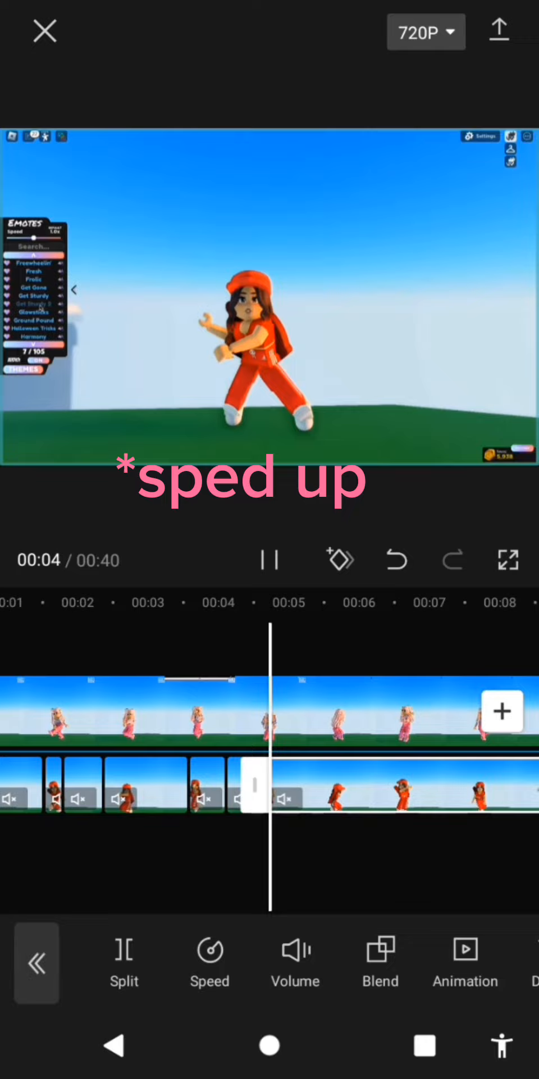
left_click(269, 559)
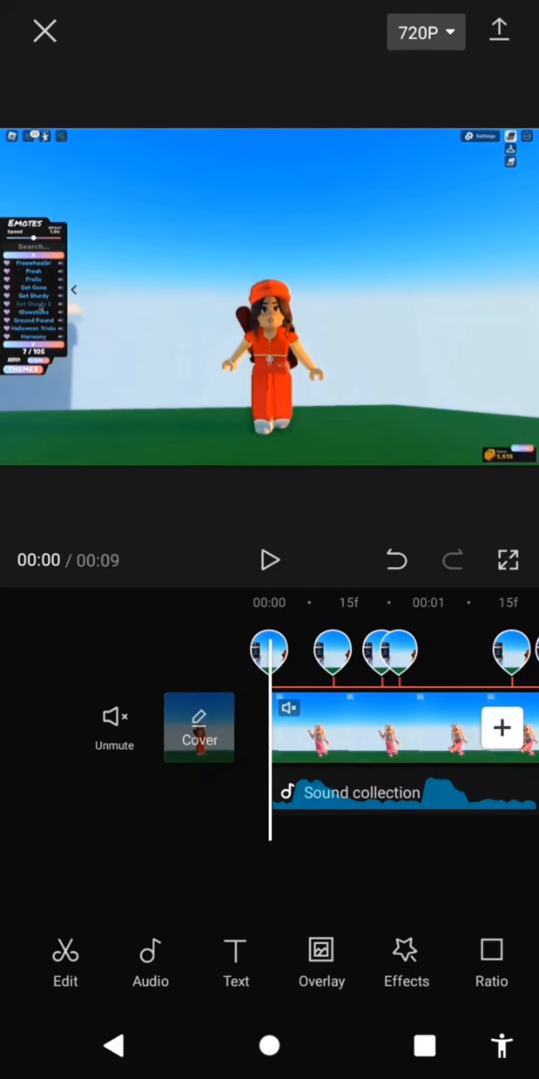
Delete alternate overlay pieces so the two avatars take turns
left_click(321, 963)
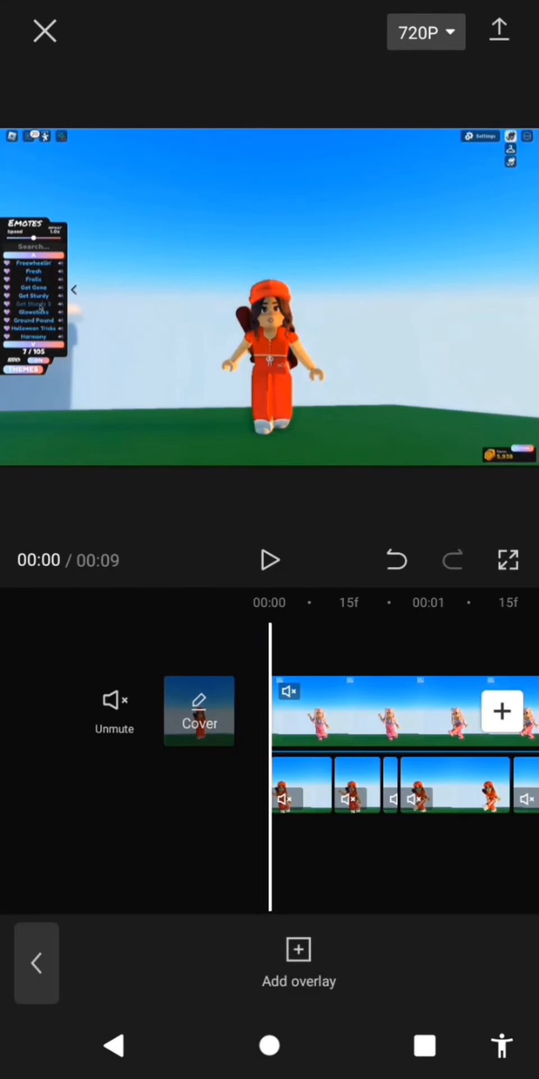
left_click(299, 784)
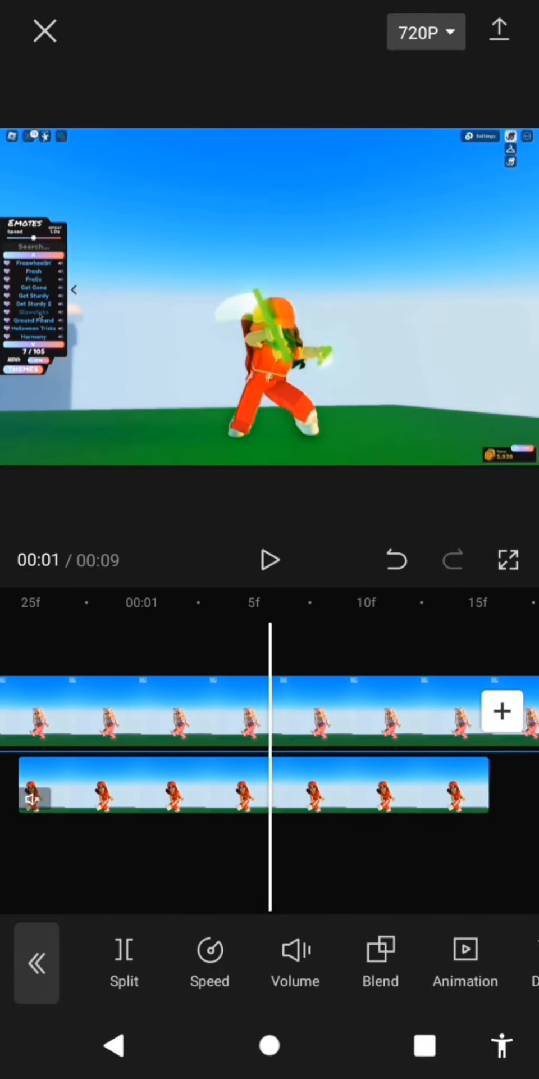
left_click(268, 558)
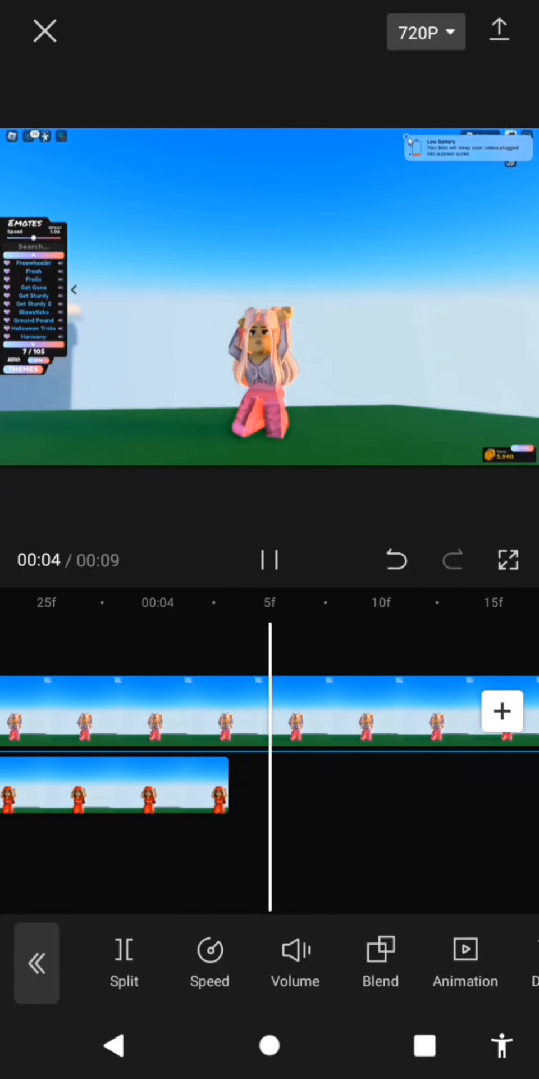
left_click(269, 560)
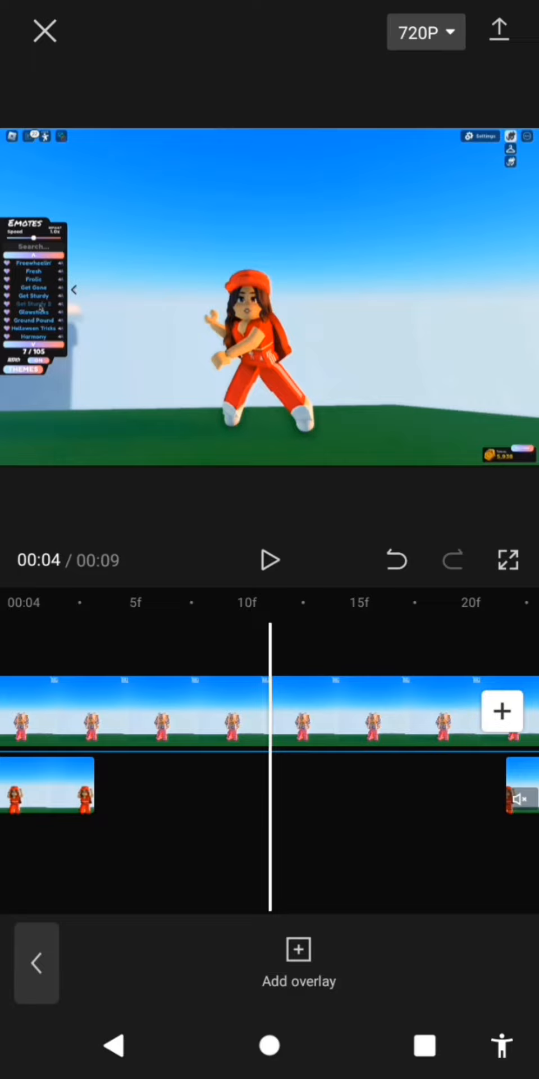
Raise the export resolution to 1080p at 30 fps
left_click(425, 31)
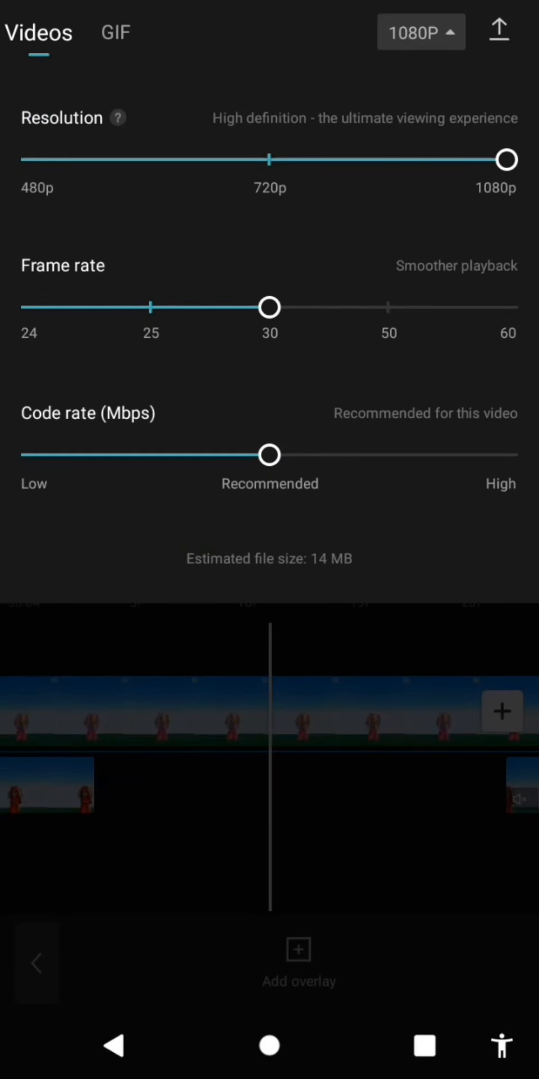